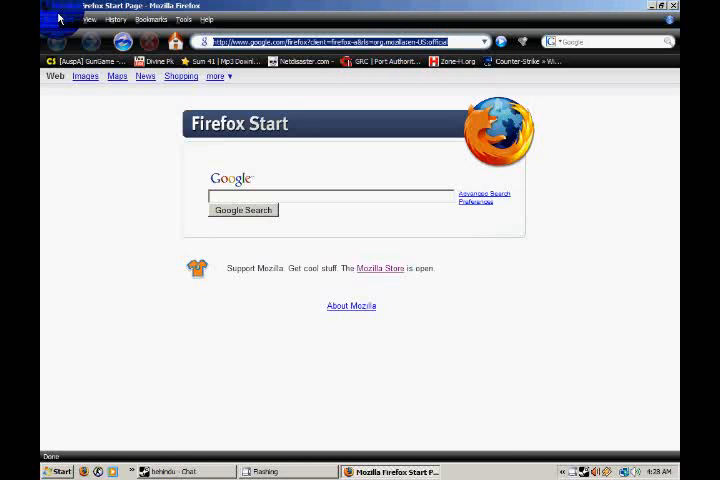
{"action": "type", "text": "www.zombiemod.com/downloads.php"}
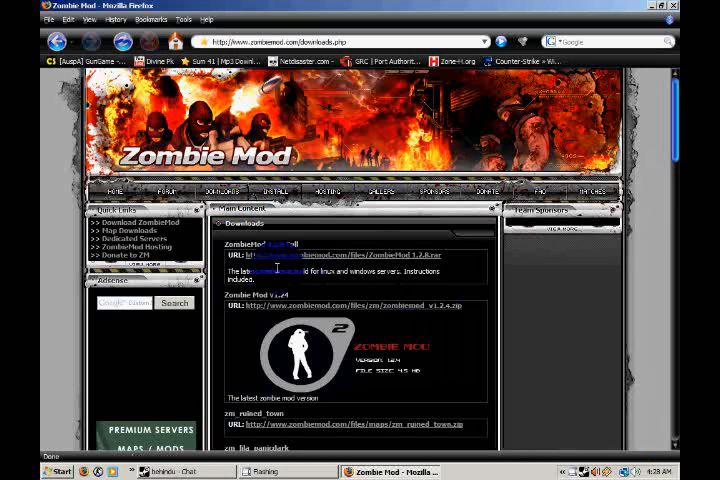
{"action": "scroll", "scroll_direction": "down", "scroll_amount": 3}
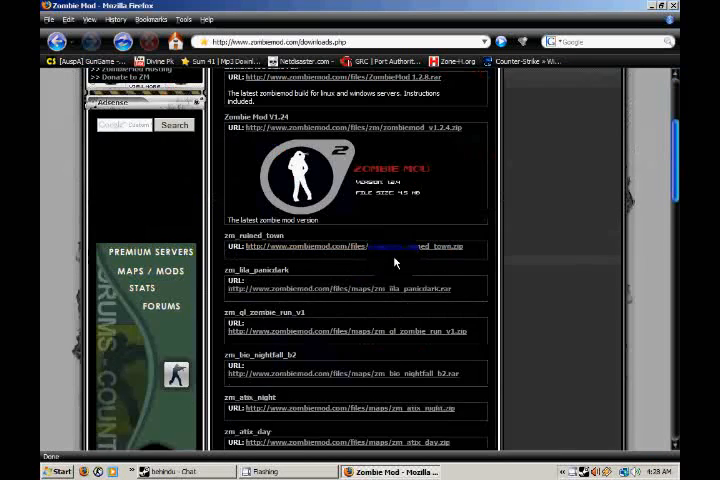
{"action": "scroll", "scroll_direction": "up", "scroll_amount": 3}
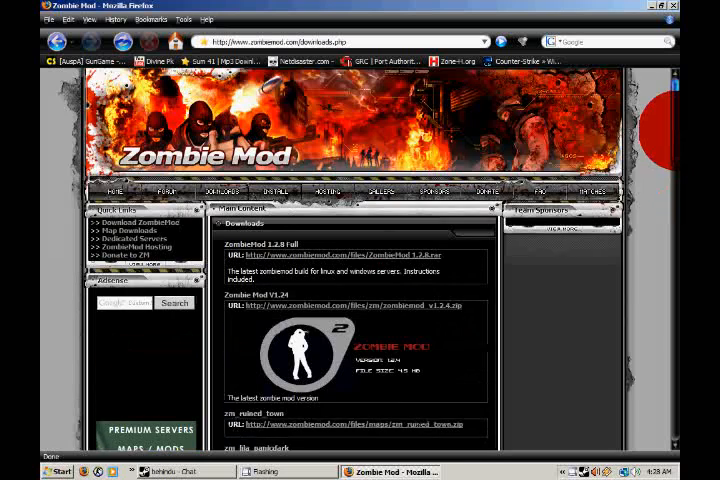
{"action": "scroll", "scroll_direction": "down", "scroll_amount": 3}
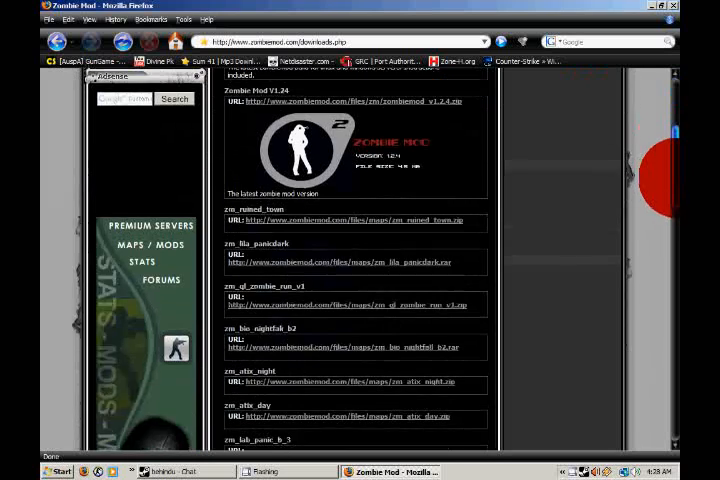
{"action": "scroll", "scroll_direction": "down", "scroll_amount": 3}
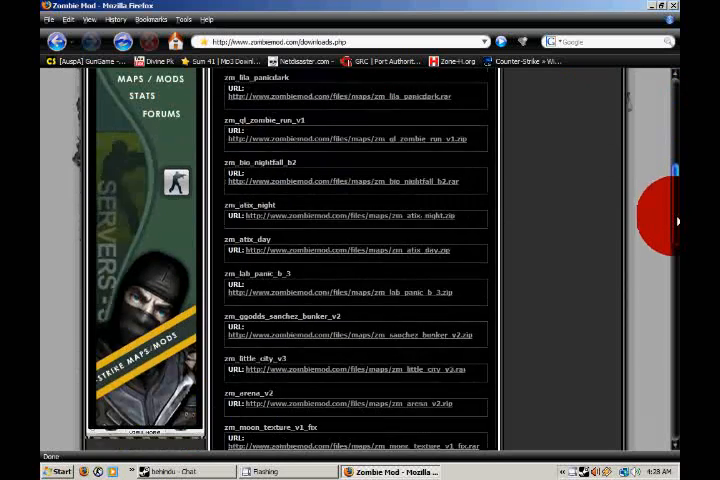
{"action": "scroll", "scroll_direction": "down", "scroll_amount": 3}
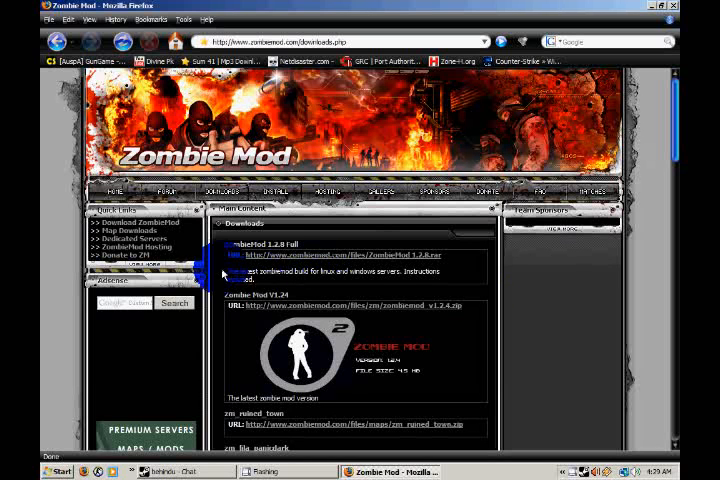
{"action": "mouse_move", "coordinate": [293, 262]}
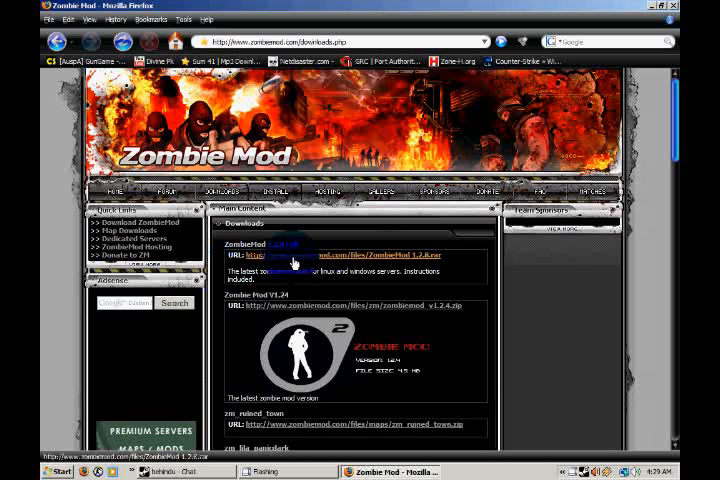
Step: Download the ZombieMod 1.2.8 .rar archive, choosing Save File
{"action": "left_click", "coordinate": [300, 256]}
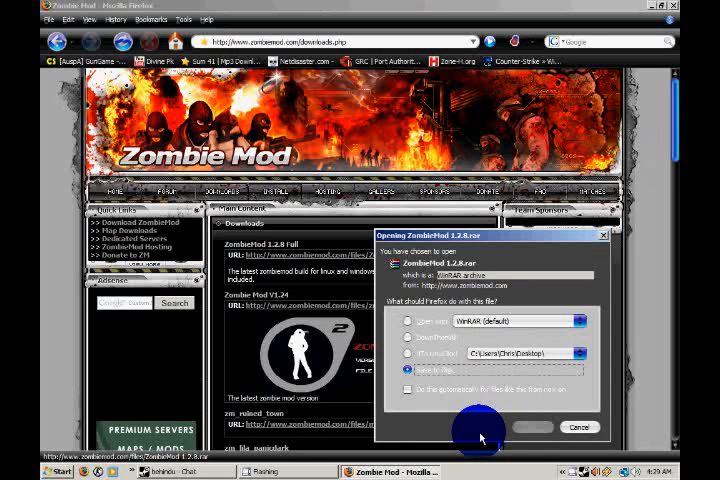
{"action": "mouse_move", "coordinate": [438, 431]}
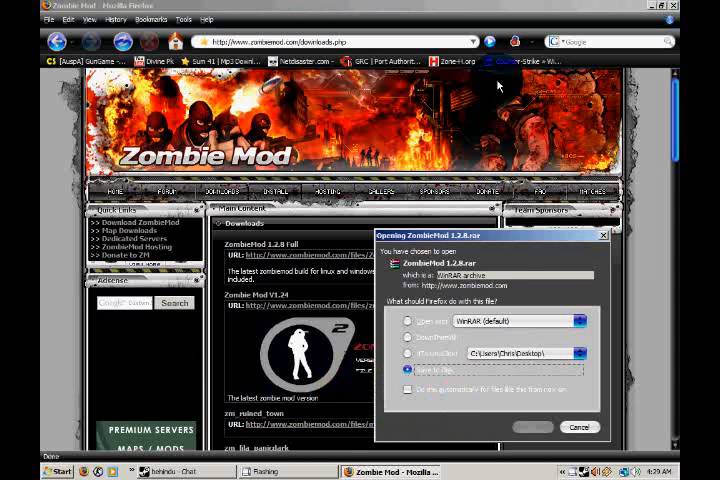
{"action": "left_click", "coordinate": [579, 427]}
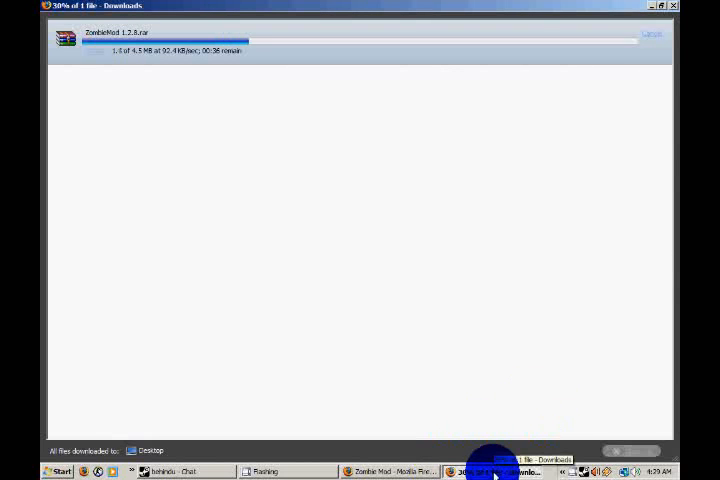
Step: Bring up the Downloads window and wait for the ZombieMod 1.2.8 archive to finish
{"action": "left_click", "coordinate": [382, 472]}
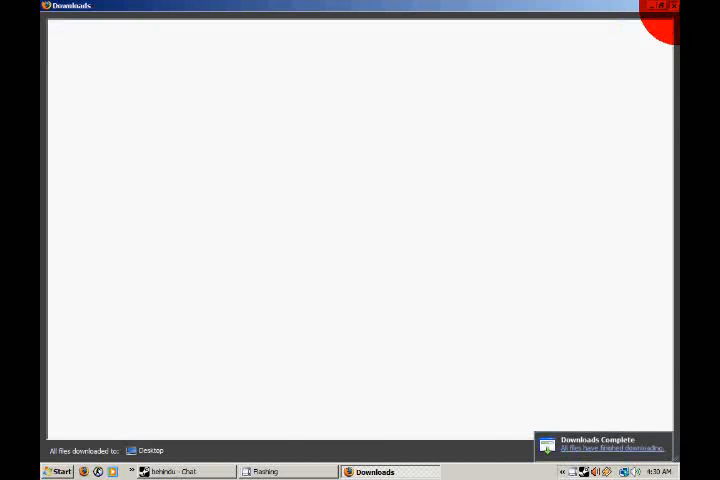
Step: Extract the ZombieMod 1.2.8 .rar, permanently delete it, and open the extracted folder
{"action": "left_click", "coordinate": [676, 5]}
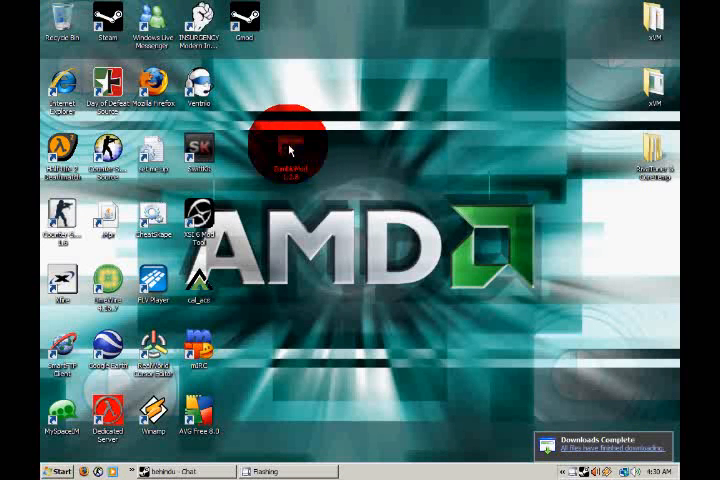
{"action": "double_click", "coordinate": [289, 143]}
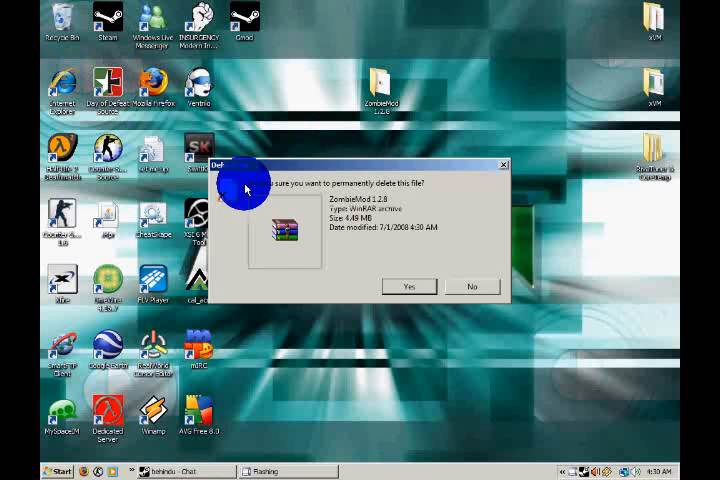
{"action": "left_click", "coordinate": [408, 287]}
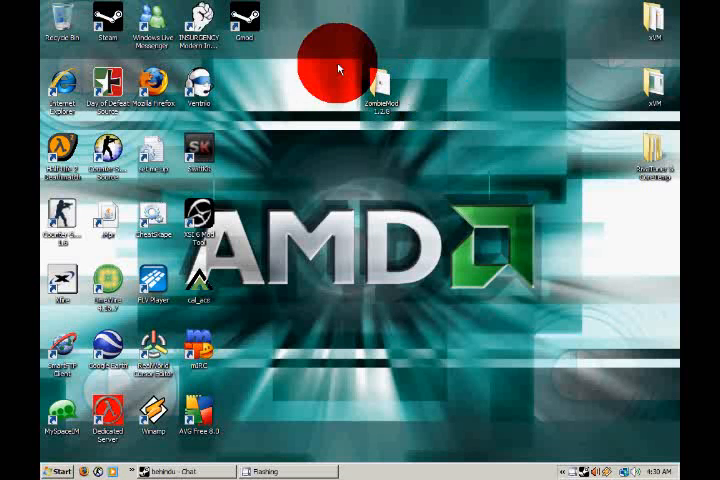
{"action": "double_click", "coordinate": [383, 80]}
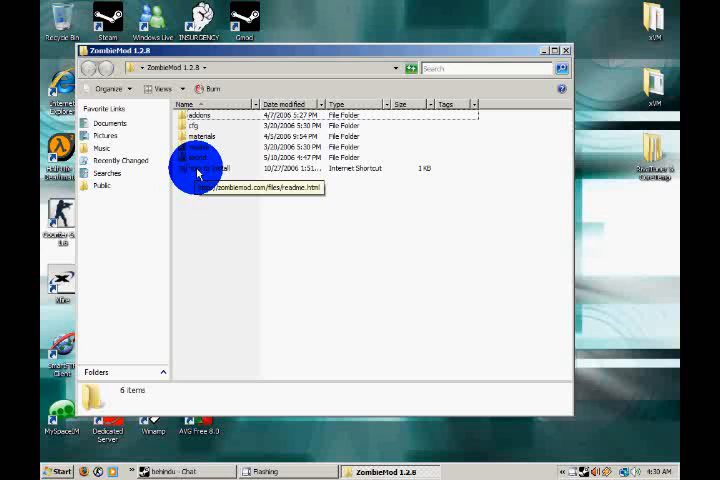
Step: Open the How to Install shortcut, dismiss its error, and read the readme
{"action": "double_click", "coordinate": [195, 168]}
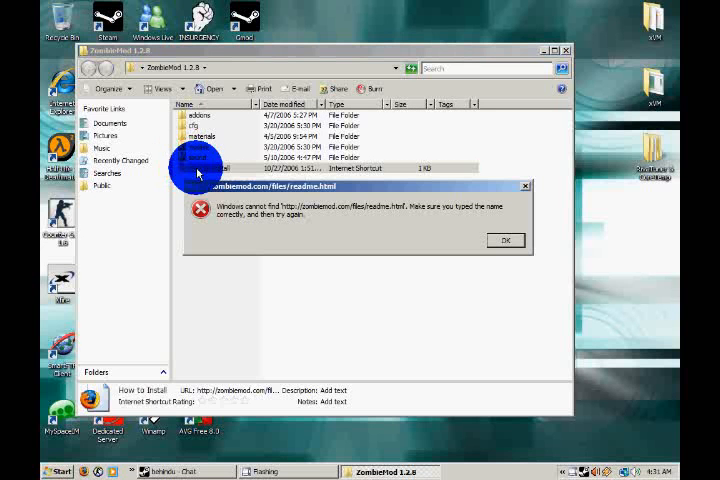
{"action": "left_click", "coordinate": [505, 240]}
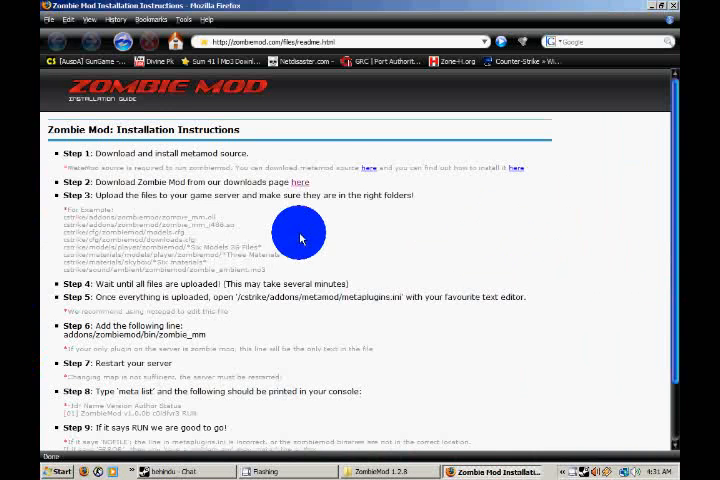
{"action": "scroll", "scroll_direction": "down", "scroll_amount": 3}
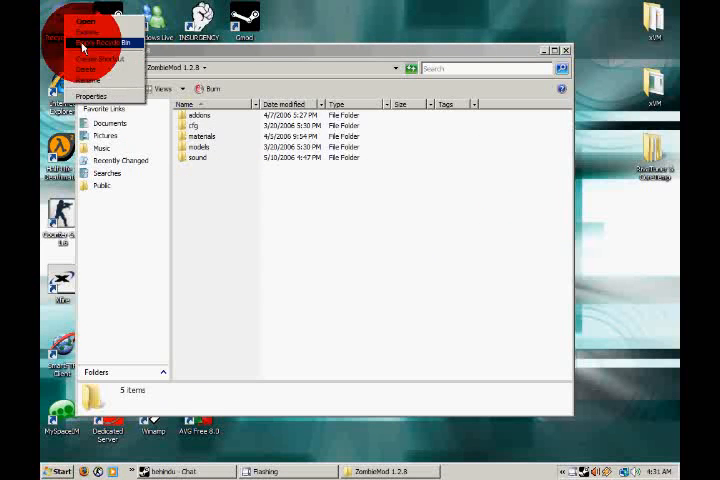
Step: Empty the Recycle Bin, then open addons\zombiemod\Thanks in Notepad
{"action": "left_click", "coordinate": [378, 275]}
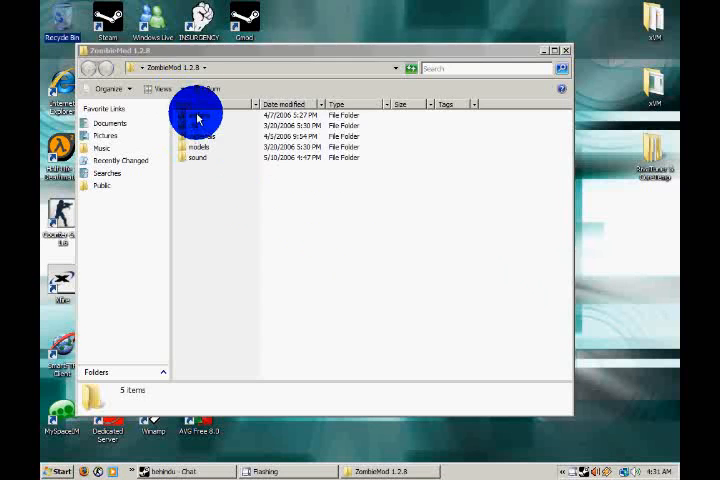
{"action": "double_click", "coordinate": [200, 113]}
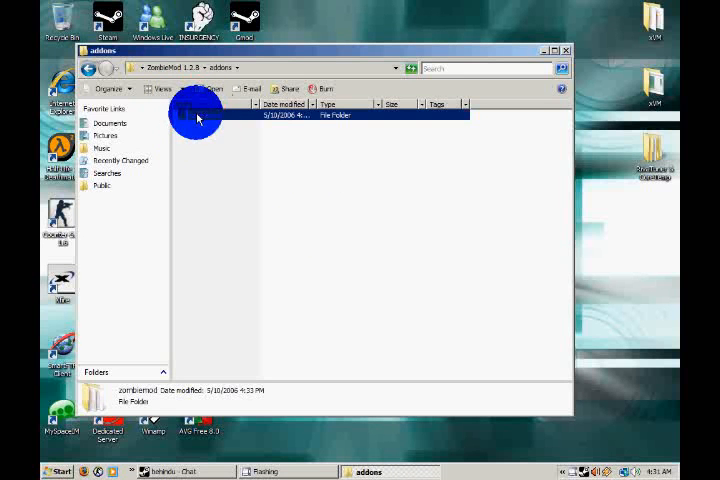
{"action": "double_click", "coordinate": [196, 114]}
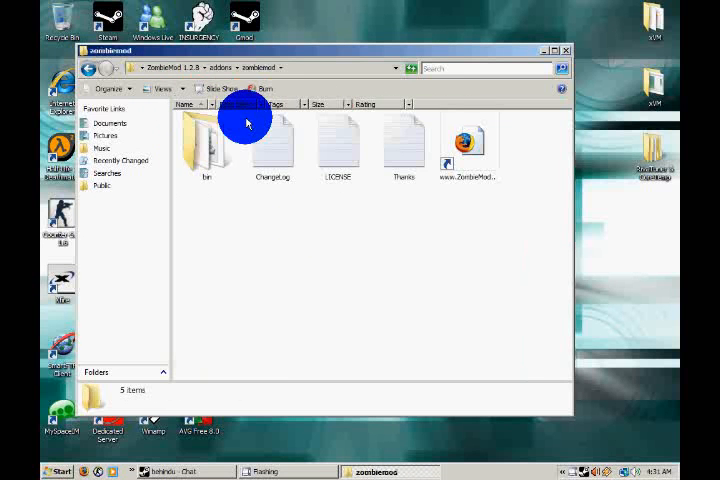
{"action": "mouse_move", "coordinate": [470, 165]}
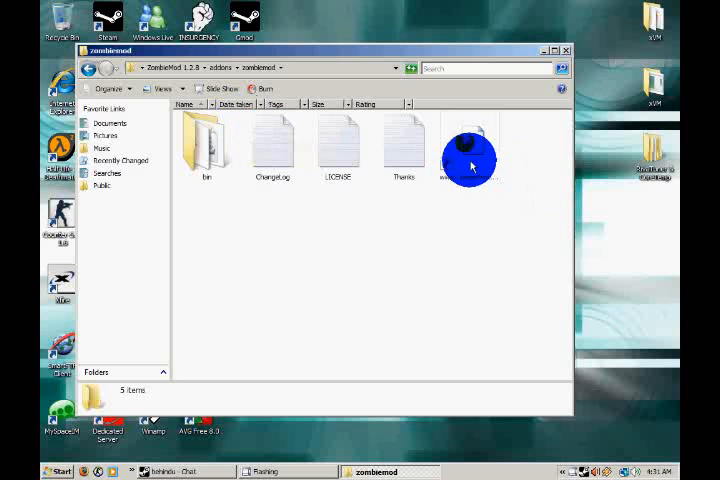
{"action": "mouse_move", "coordinate": [471, 165]}
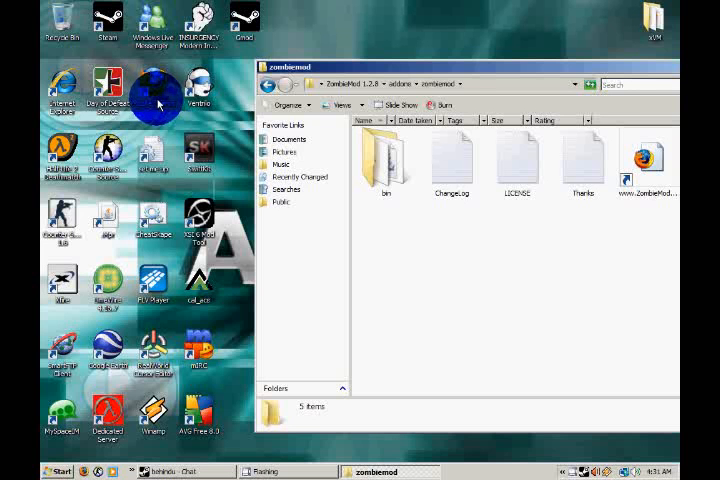
{"action": "mouse_move", "coordinate": [284, 77]}
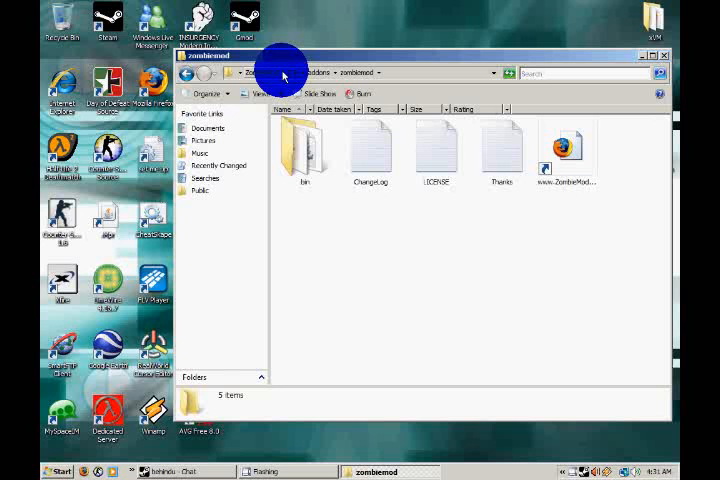
{"action": "key", "text": "ctrl+a"}
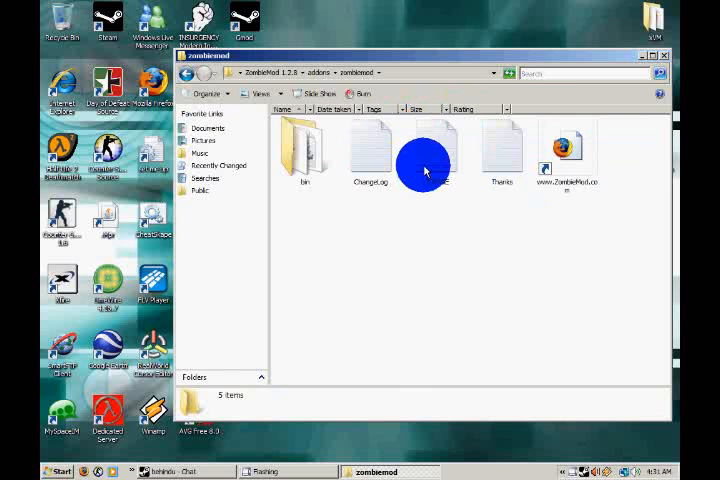
{"action": "double_click", "coordinate": [502, 150]}
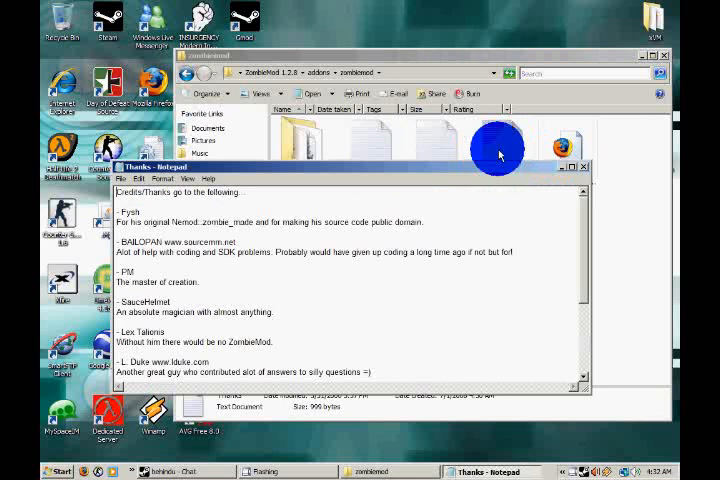
Step: Open ChangeLog in a maximized Notepad window and scroll through its history
{"action": "scroll", "scroll_direction": "down", "scroll_amount": 3}
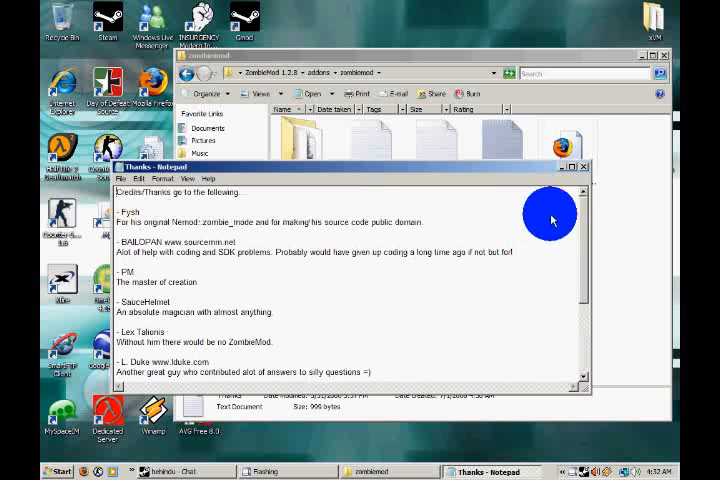
{"action": "mouse_move", "coordinate": [585, 175]}
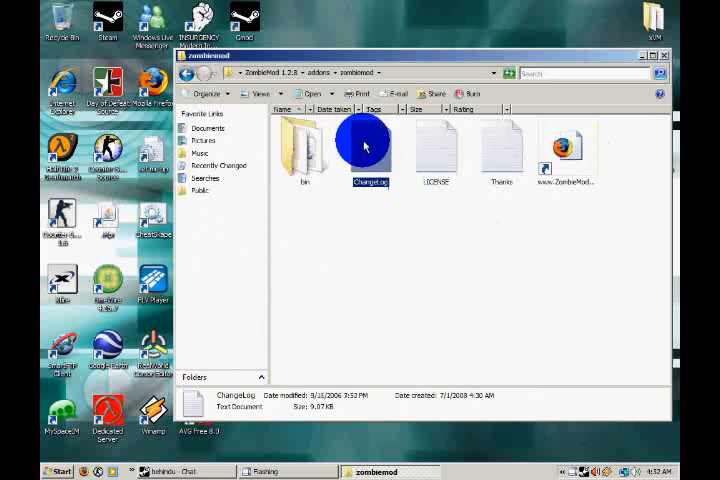
{"action": "double_click", "coordinate": [366, 145]}
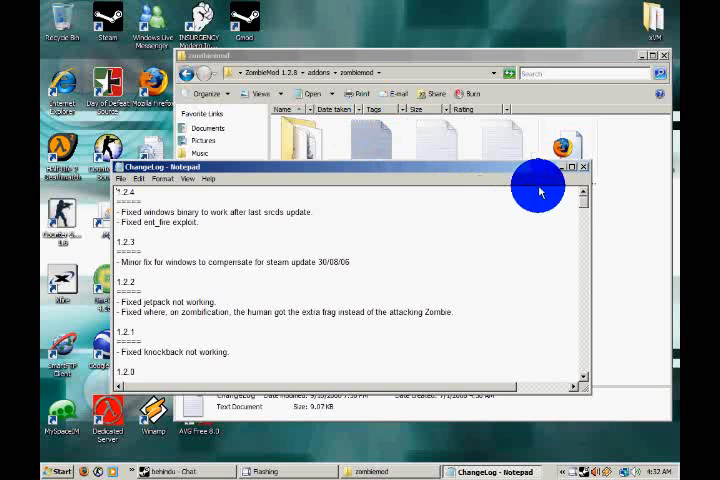
{"action": "left_click", "coordinate": [573, 166]}
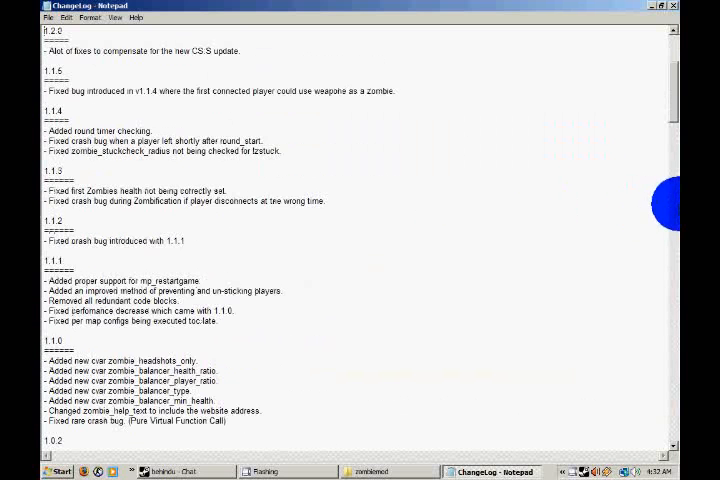
{"action": "scroll", "scroll_direction": "down", "scroll_amount": 3}
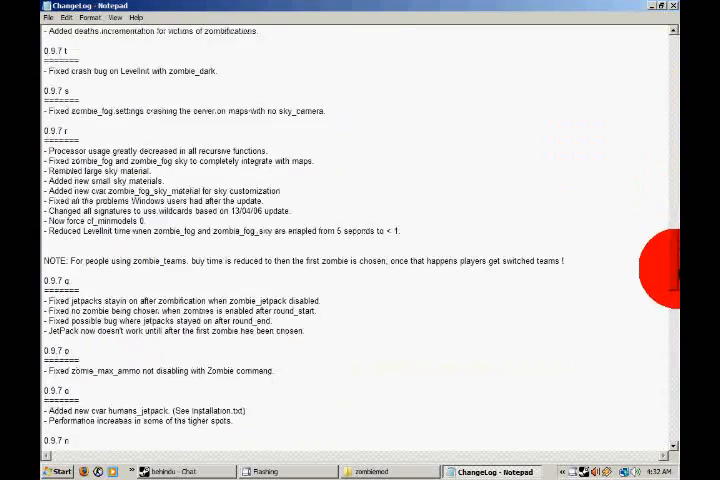
{"action": "scroll", "scroll_direction": "down", "scroll_amount": 3}
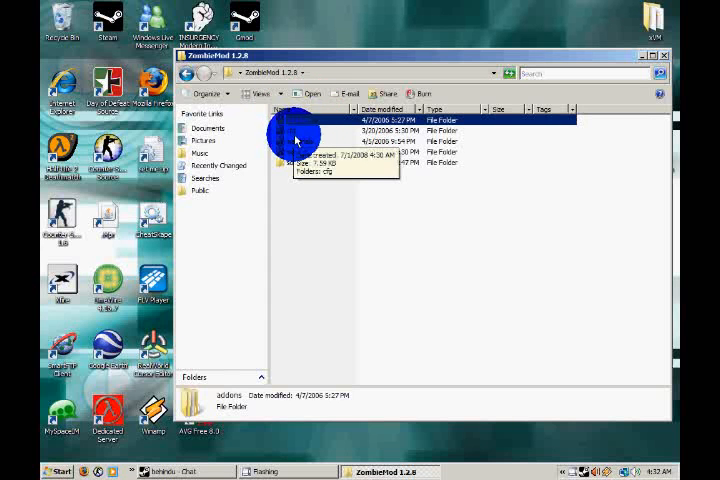
{"action": "double_click", "coordinate": [300, 130]}
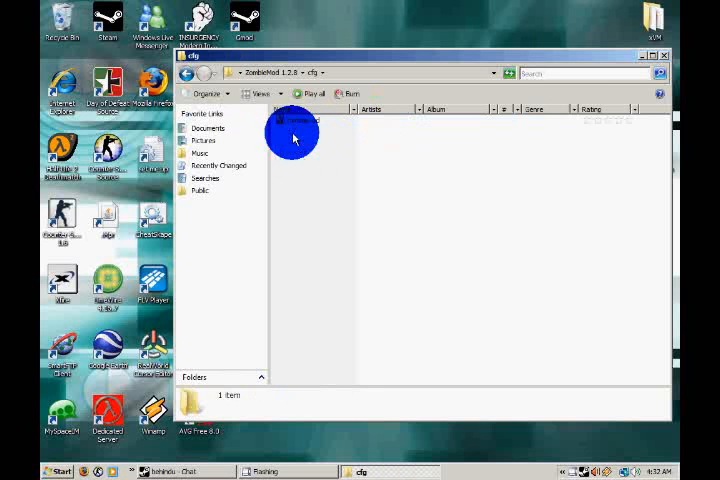
{"action": "double_click", "coordinate": [293, 130]}
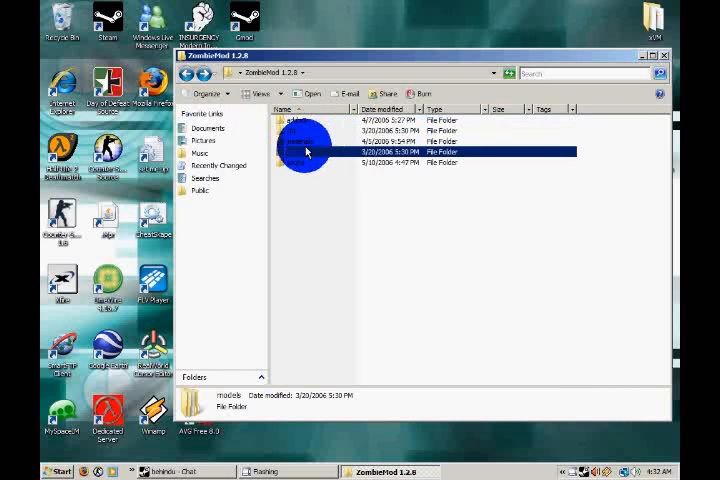
{"action": "double_click", "coordinate": [300, 140]}
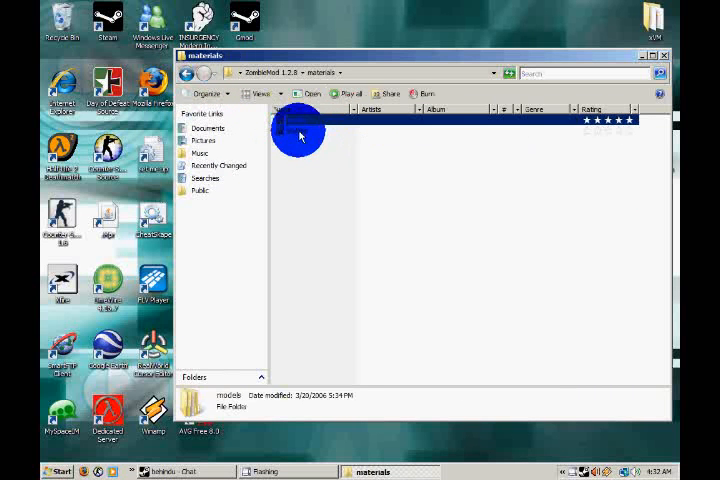
{"action": "double_click", "coordinate": [297, 130]}
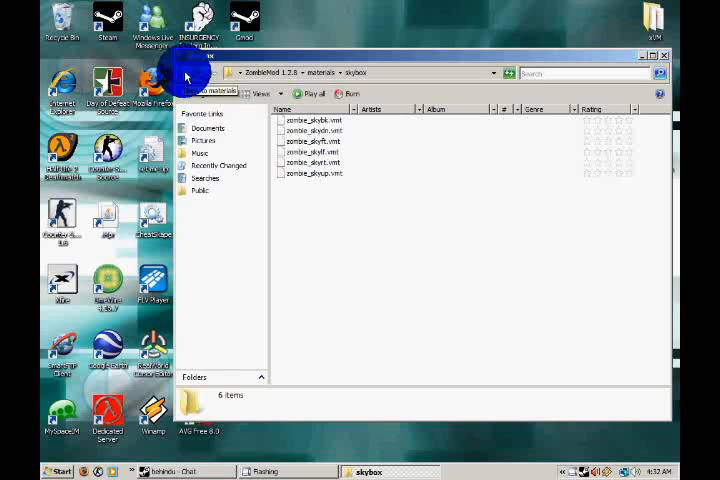
{"action": "mouse_move", "coordinate": [203, 75]}
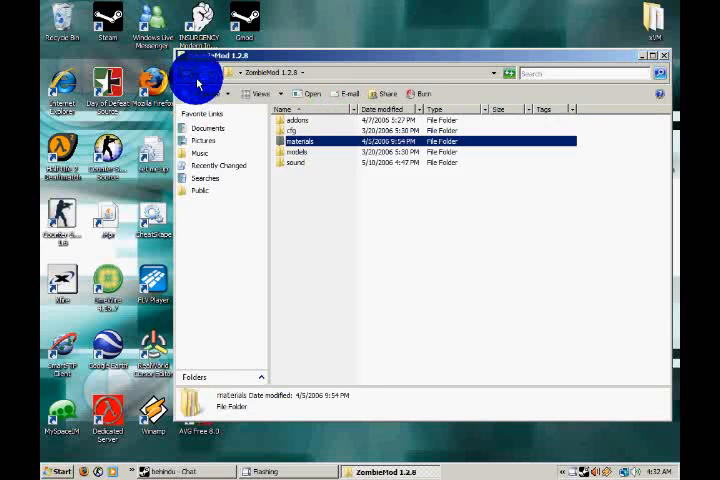
{"action": "double_click", "coordinate": [299, 151]}
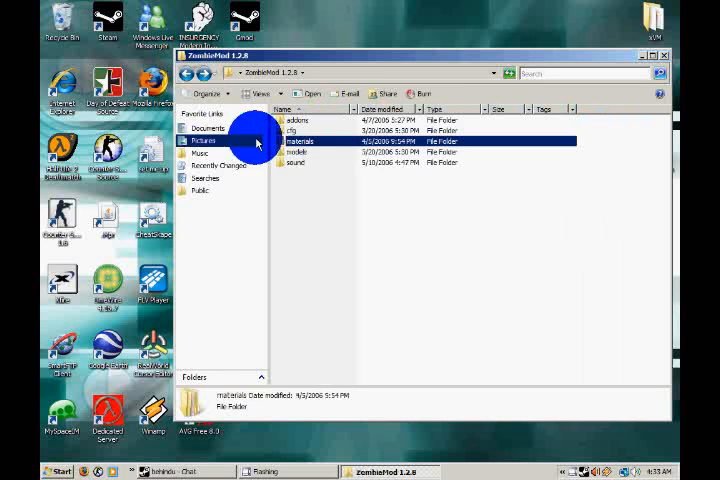
{"action": "double_click", "coordinate": [293, 152]}
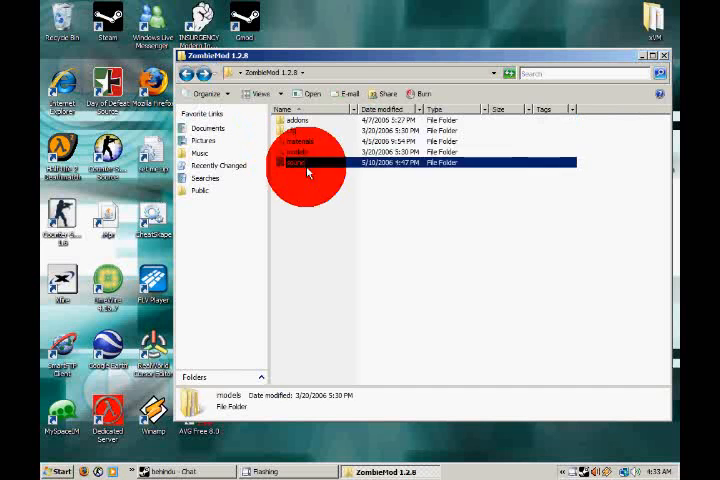
Step: Open sound > ambient > zombiemod, play zombie_ambient, and leave it selected
{"action": "double_click", "coordinate": [298, 162]}
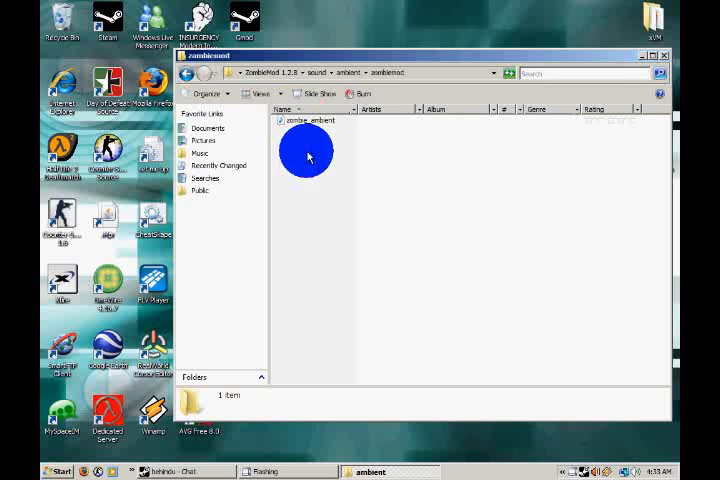
{"action": "right_click", "coordinate": [310, 120]}
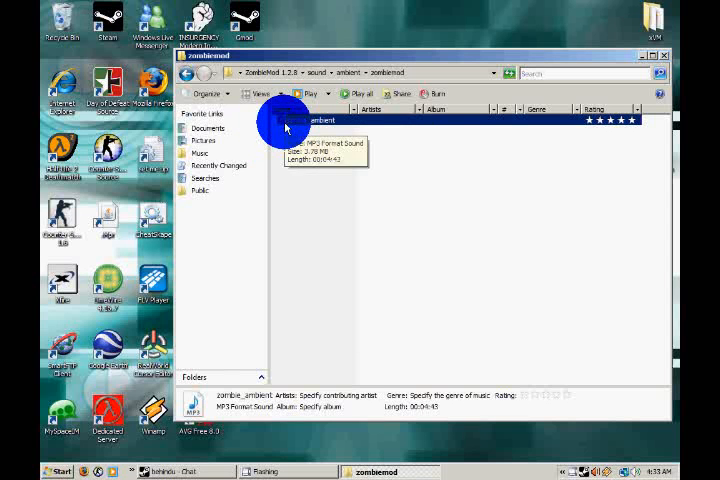
{"action": "double_click", "coordinate": [300, 120]}
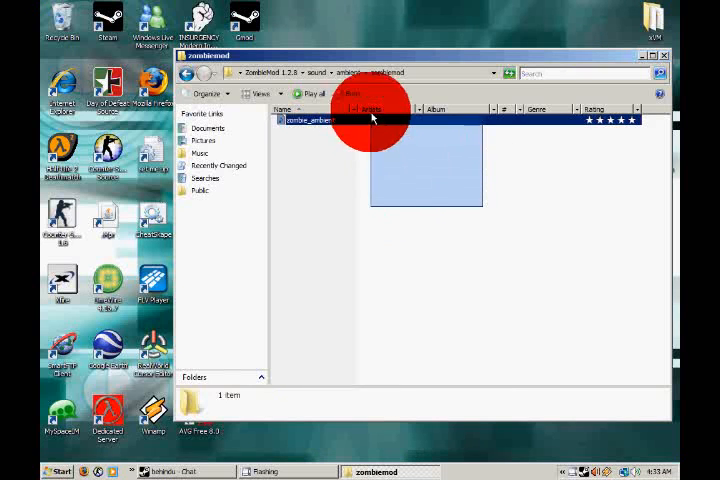
{"action": "left_click", "coordinate": [315, 120]}
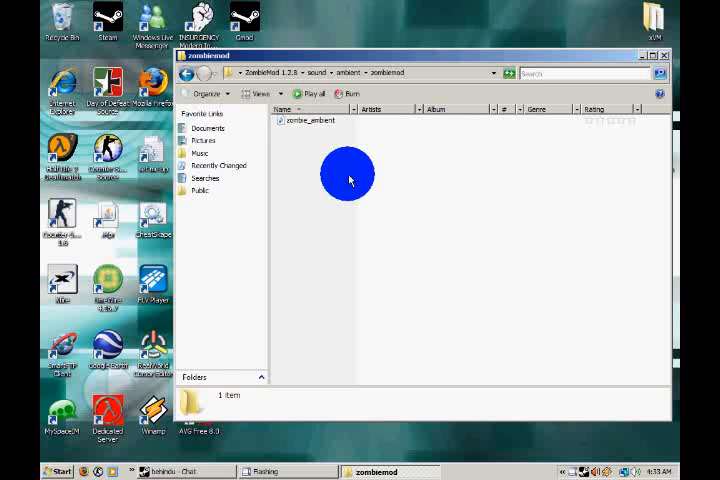
{"action": "left_click", "coordinate": [311, 120]}
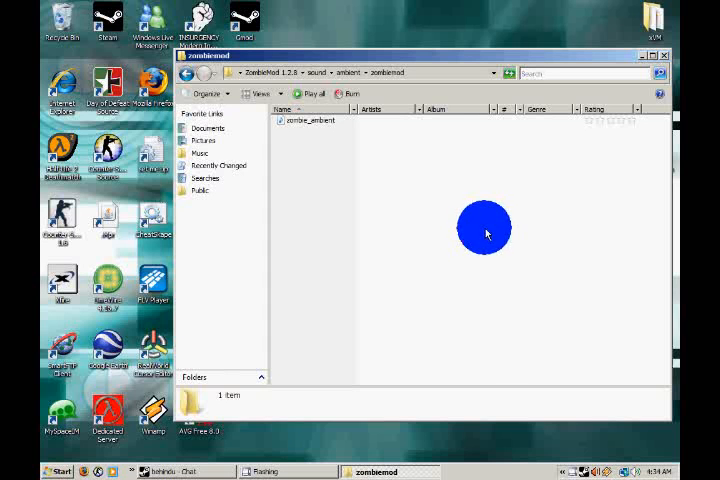
{"action": "mouse_move", "coordinate": [479, 213]}
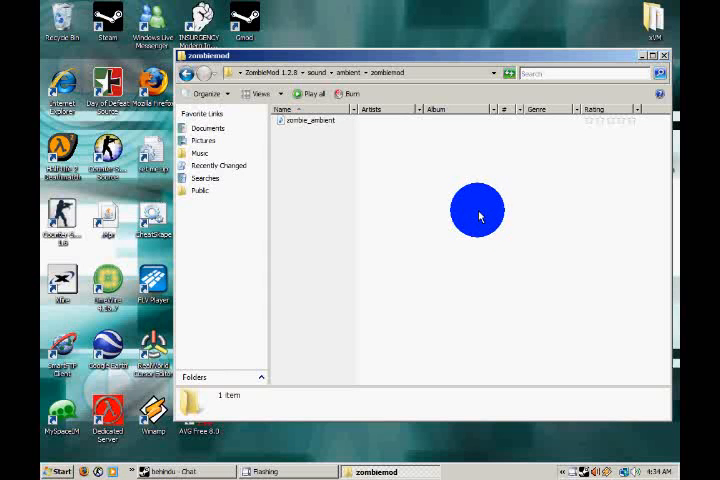
{"action": "mouse_move", "coordinate": [409, 159]}
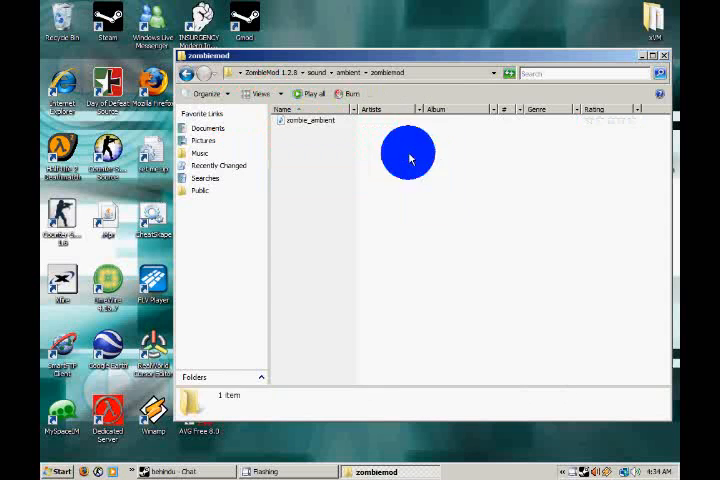
{"action": "left_click", "coordinate": [311, 120]}
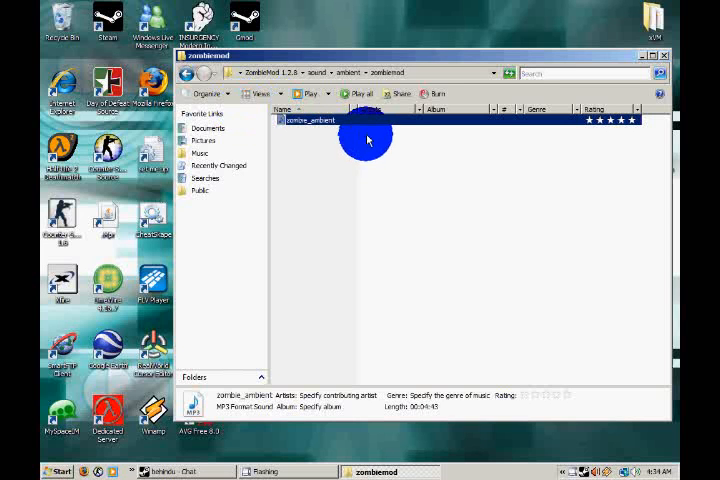
{"action": "mouse_move", "coordinate": [380, 155]}
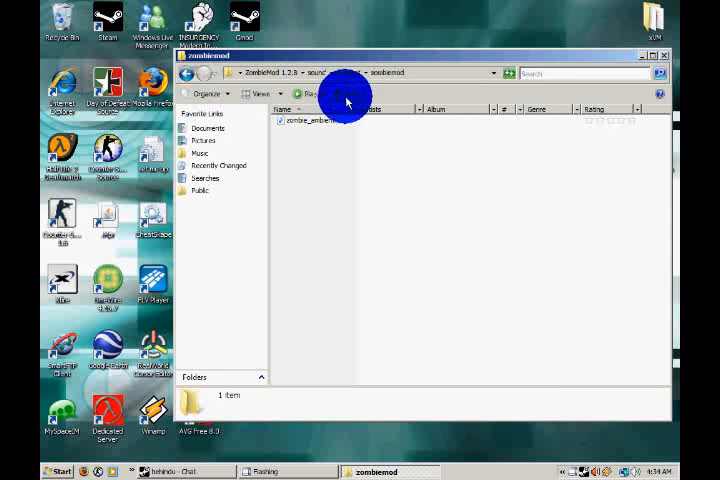
Step: Browse from HLServer into cstrike and its addons folder
{"action": "left_click", "coordinate": [57, 471]}
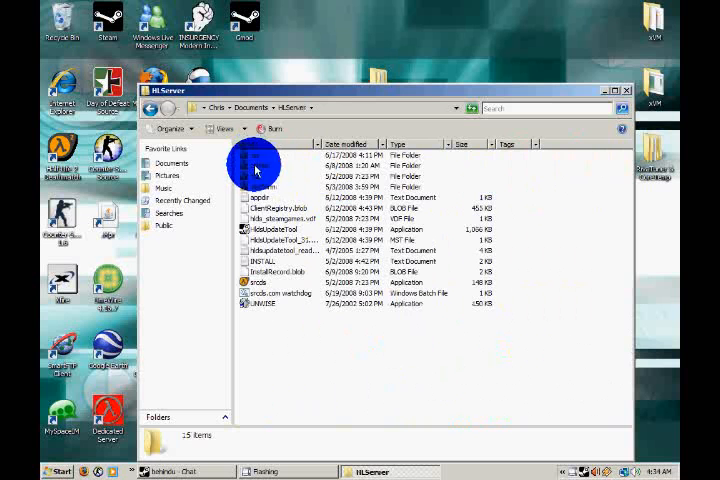
{"action": "double_click", "coordinate": [253, 163]}
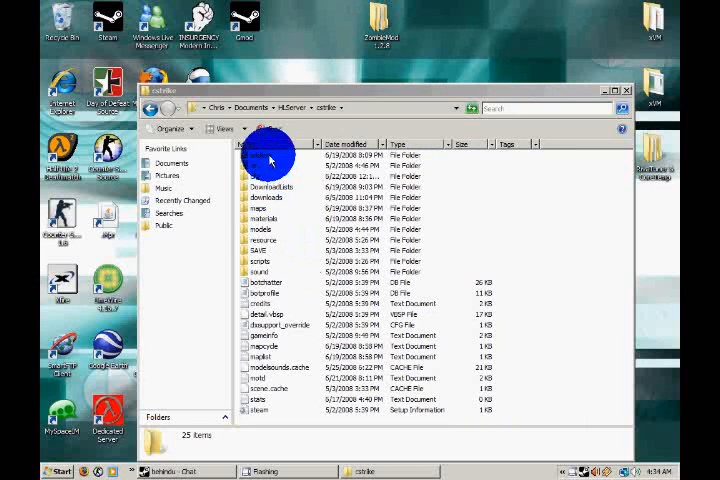
{"action": "double_click", "coordinate": [268, 157]}
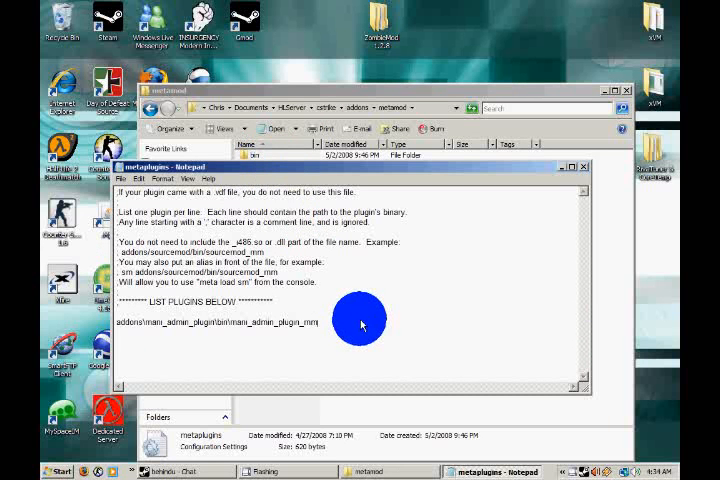
Step: Type 'addons' on a new line below the plugin list in metaplugins
{"action": "type", "text": "addons"}
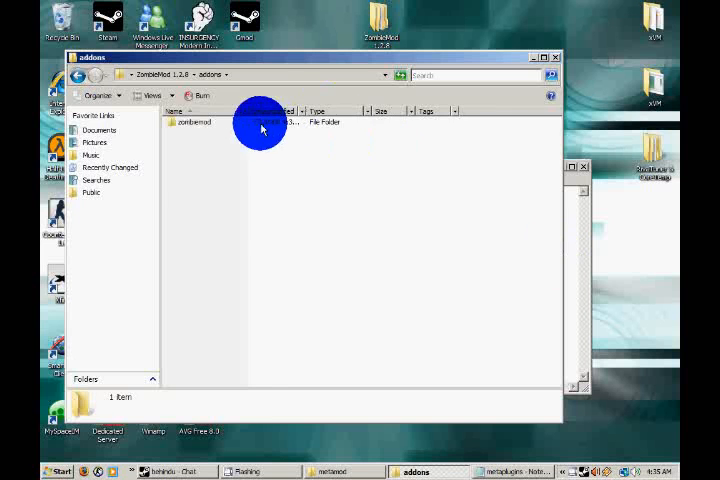
Step: Open the zombiemod bin folder and select the zombie_mm_i486 file
{"action": "double_click", "coordinate": [192, 122]}
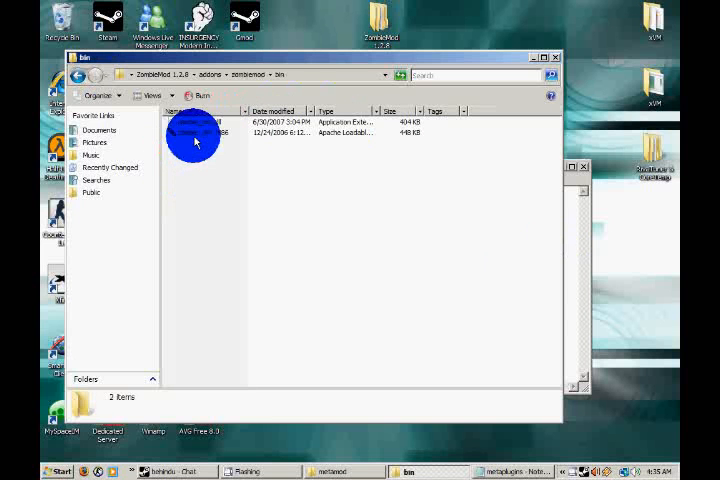
{"action": "mouse_move", "coordinate": [197, 137]}
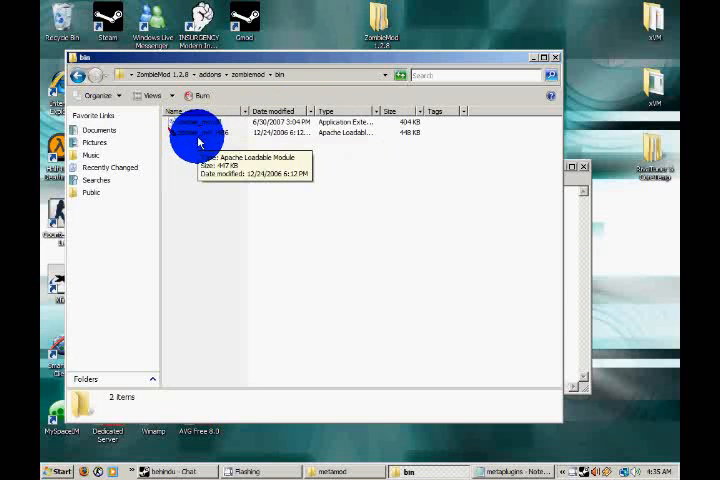
{"action": "mouse_move", "coordinate": [566, 178]}
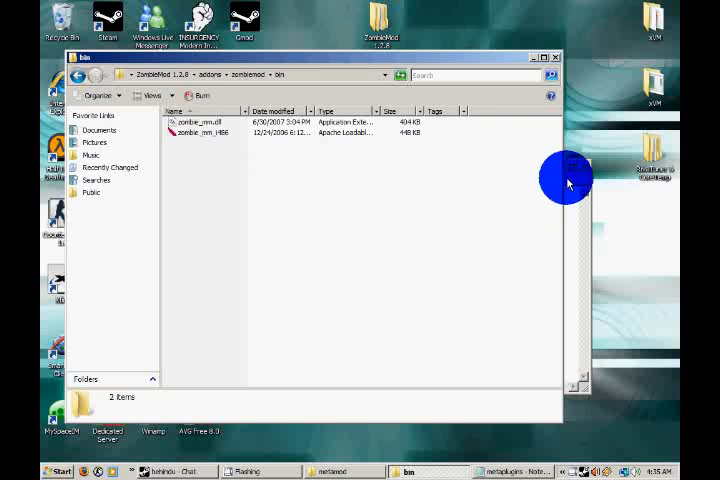
{"action": "left_click", "coordinate": [200, 132]}
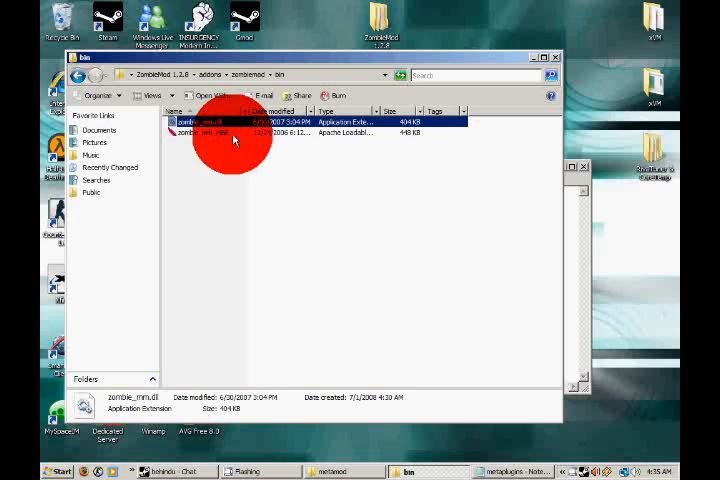
{"action": "left_click", "coordinate": [232, 133]}
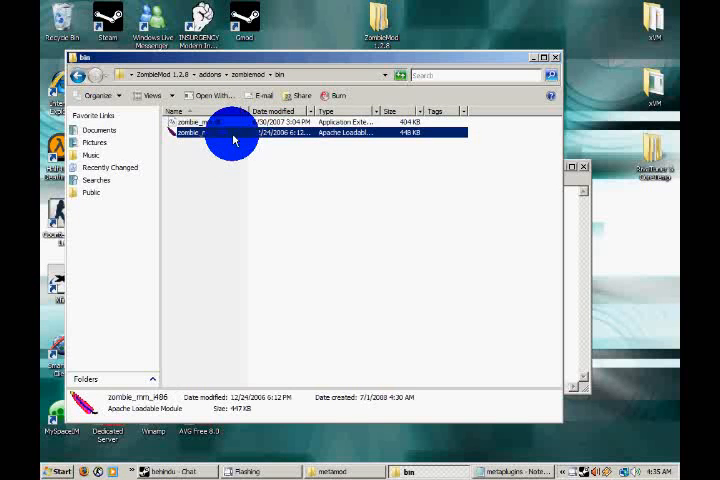
{"action": "mouse_move", "coordinate": [240, 314]}
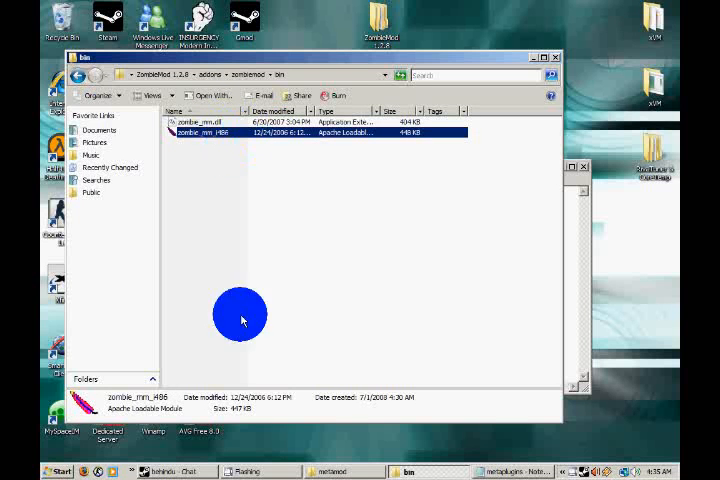
{"action": "mouse_move", "coordinate": [175, 410]}
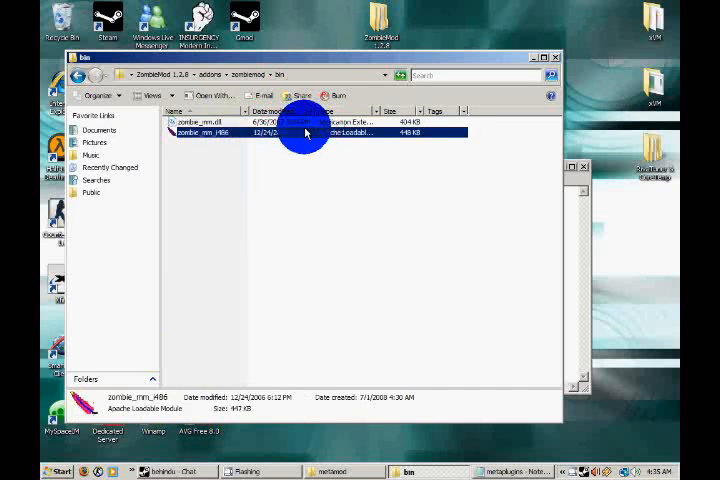
{"action": "mouse_move", "coordinate": [300, 140]}
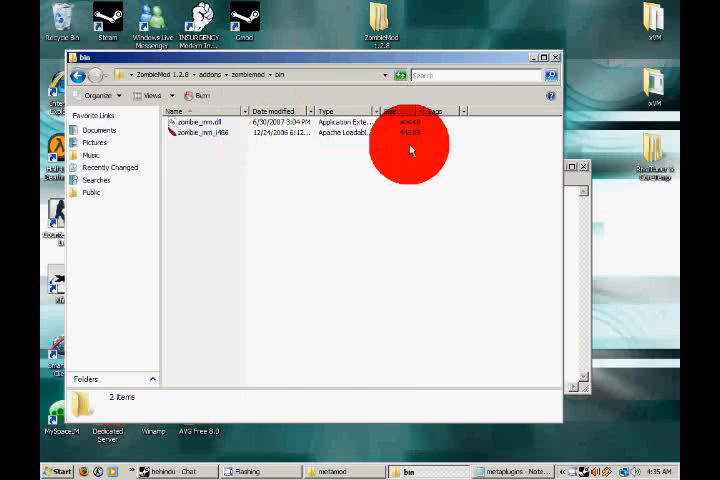
Step: Compare zombie_mm.dll with zombie_mm_i486, then close the ZombieMod addons window
{"action": "left_click", "coordinate": [205, 132]}
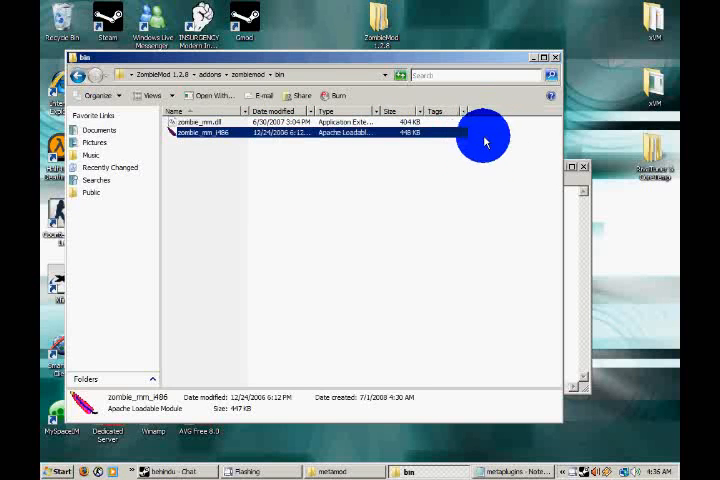
{"action": "mouse_move", "coordinate": [251, 75]}
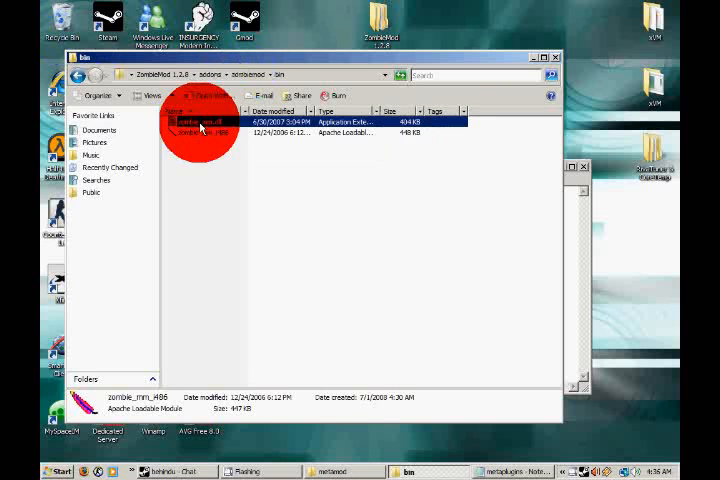
{"action": "left_click", "coordinate": [208, 132]}
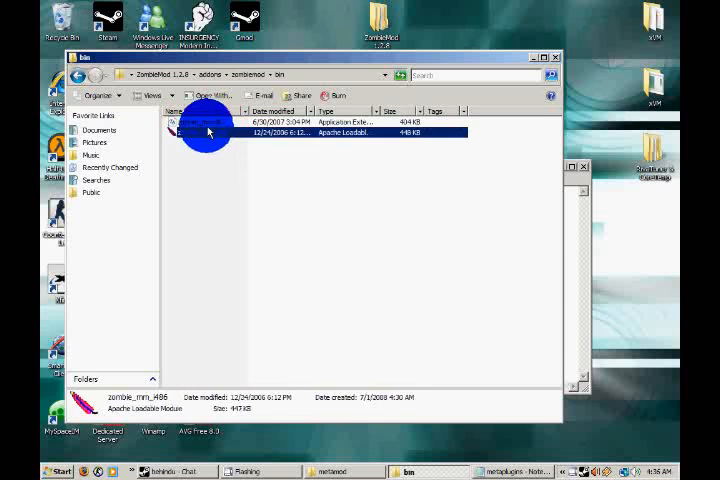
{"action": "left_click", "coordinate": [200, 121]}
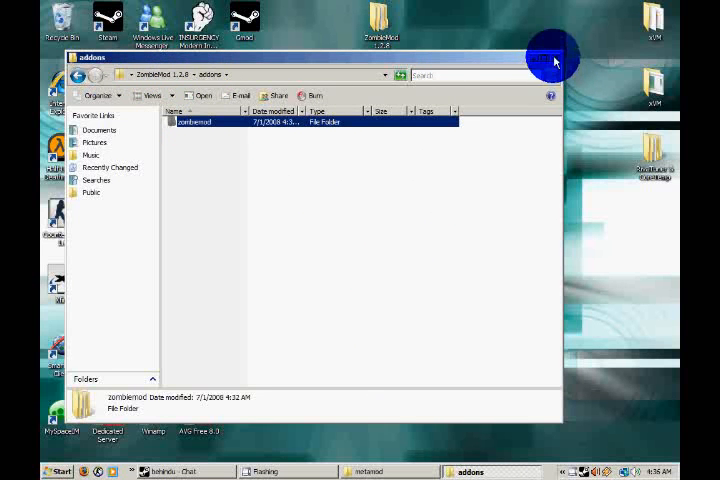
{"action": "left_click", "coordinate": [550, 58]}
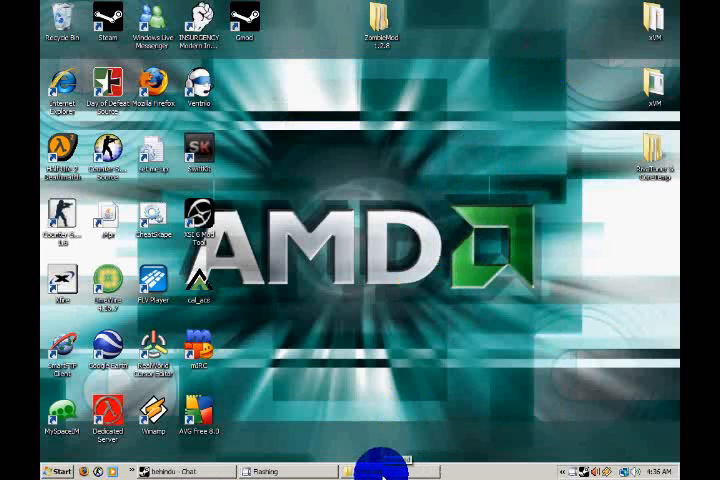